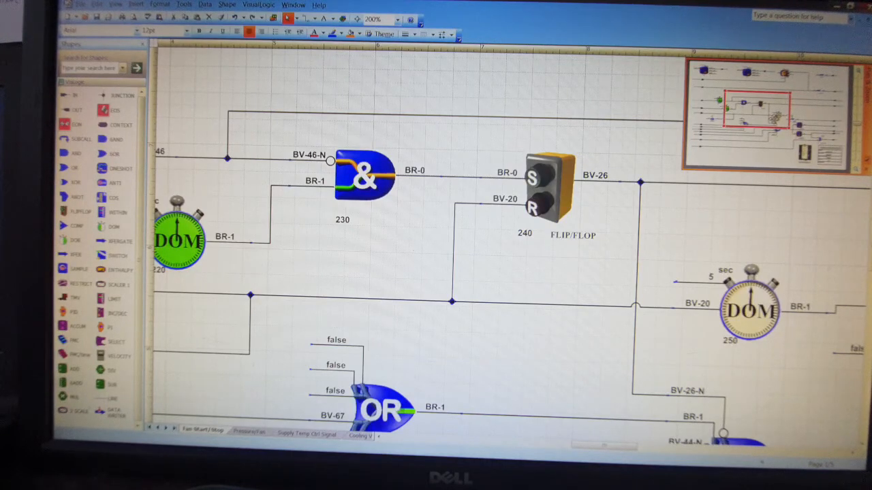
Step: Scroll through the fan start/stop logic and zoom out to the whole page
{"action": "scroll", "scroll_direction": "down", "scroll_amount": 3}
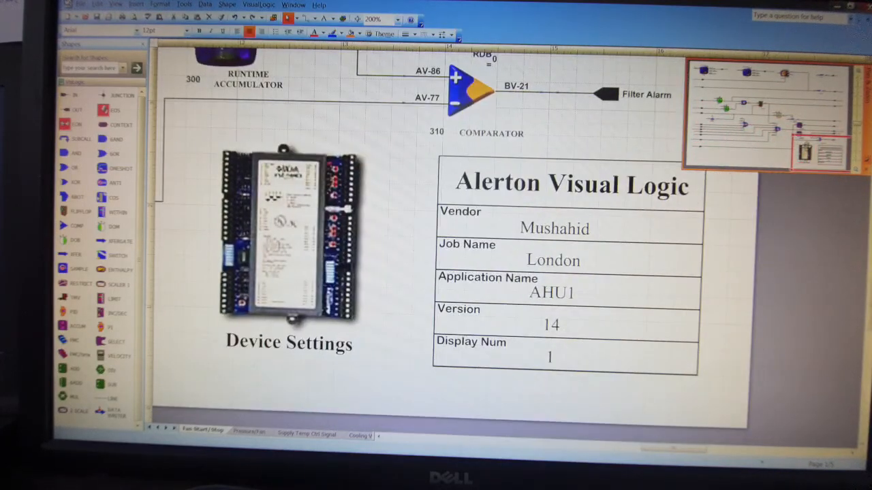
{"action": "scroll", "scroll_direction": "up", "scroll_amount": 3}
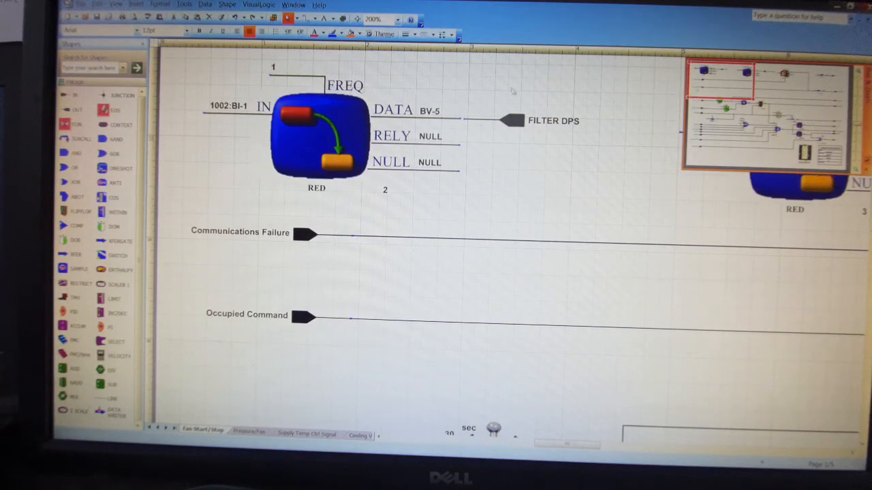
{"action": "scroll", "scroll_direction": "down", "scroll_amount": 3}
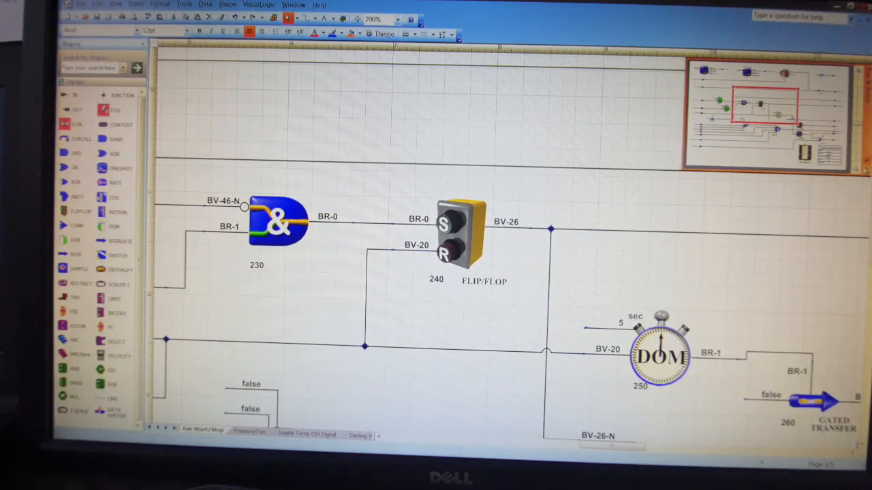
{"action": "scroll", "scroll_direction": "down", "scroll_amount": 3}
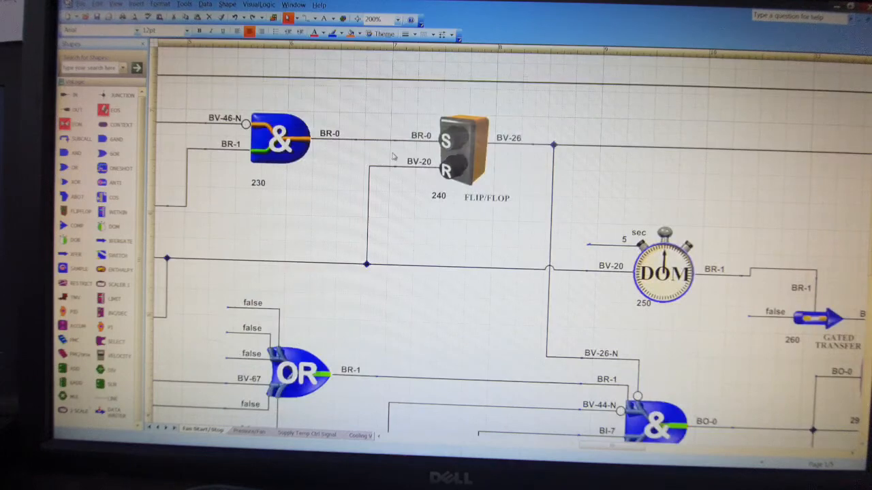
{"action": "left_click", "coordinate": [373, 19]}
{"action": "type", "text": "25"}
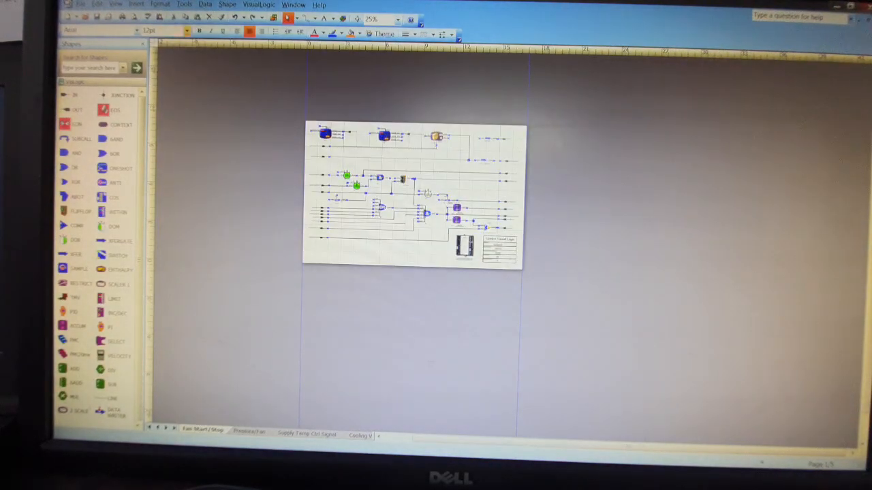
Step: Use the Edit and View menus' zoom option to fit the diagram in view
{"action": "left_click", "coordinate": [98, 6]}
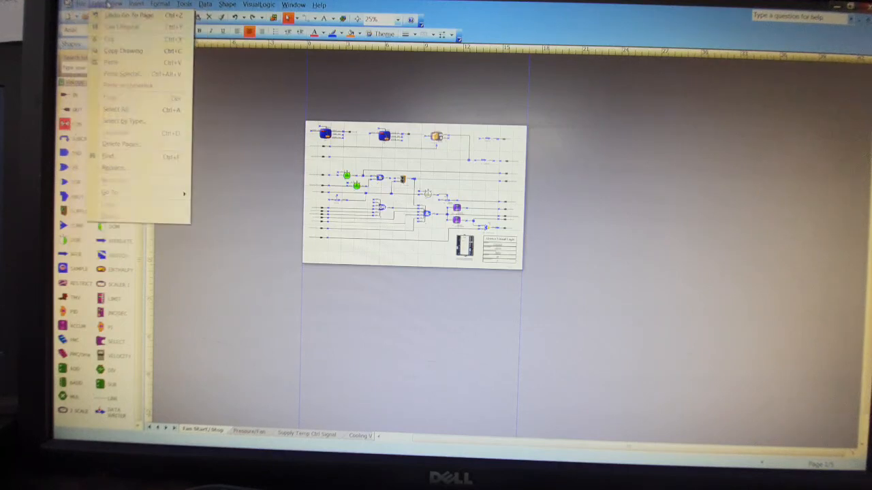
{"action": "left_click", "coordinate": [114, 6]}
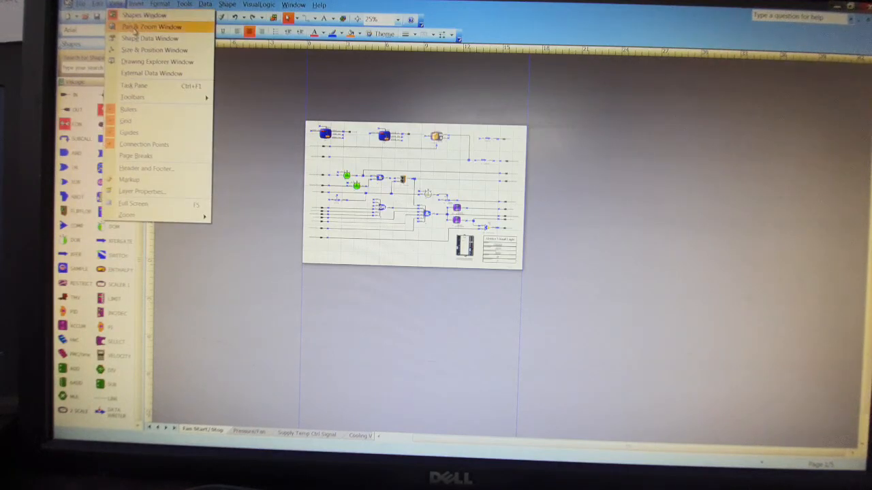
{"action": "left_click", "coordinate": [149, 28]}
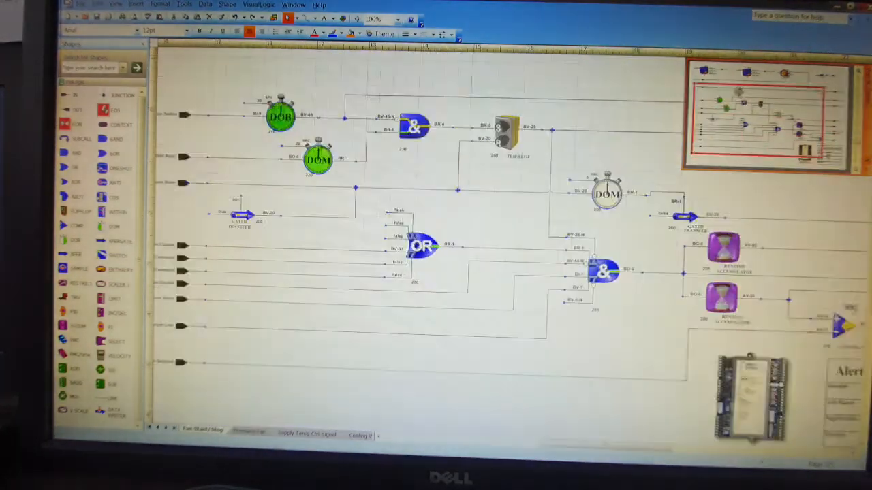
{"action": "scroll", "scroll_direction": "up", "scroll_amount": 3}
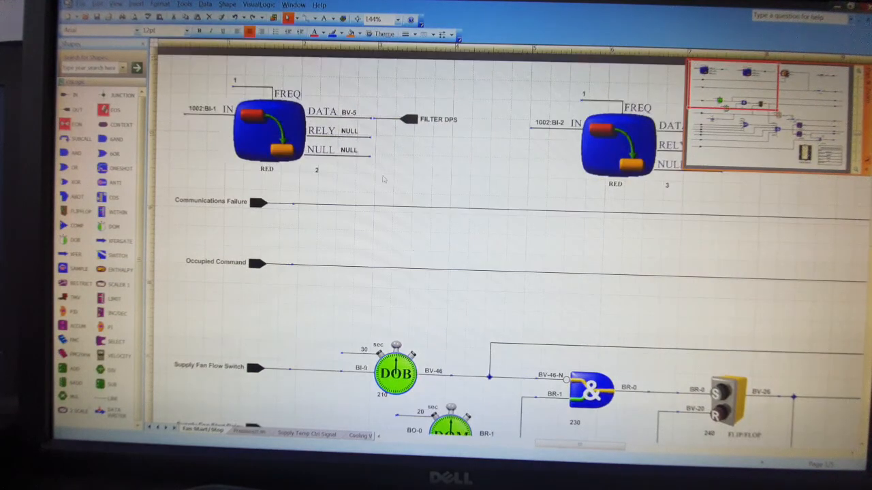
{"action": "scroll", "scroll_direction": "down", "scroll_amount": 3}
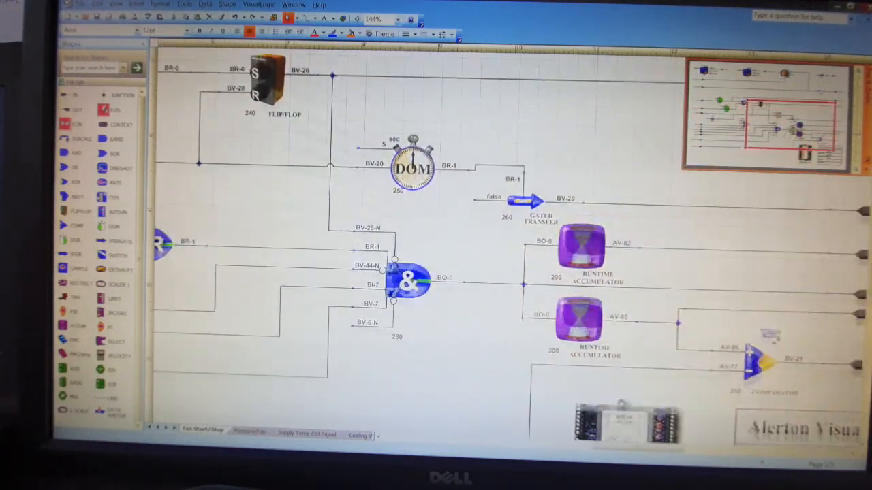
{"action": "scroll", "scroll_direction": "down", "scroll_amount": 3}
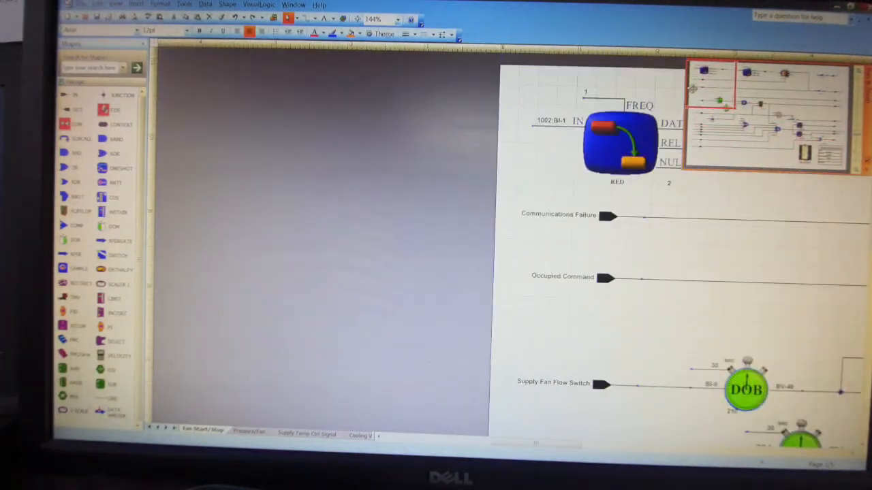
{"action": "scroll", "scroll_direction": "up", "scroll_amount": 3}
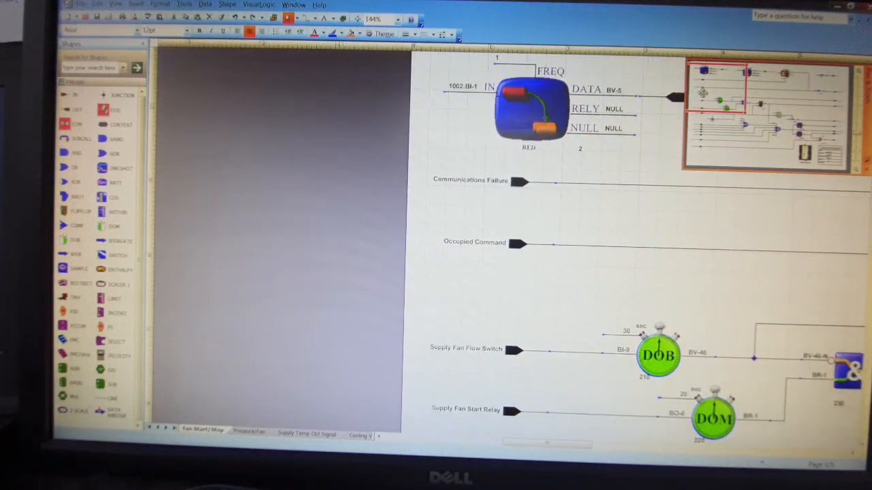
{"action": "scroll", "scroll_direction": "down", "scroll_amount": 3}
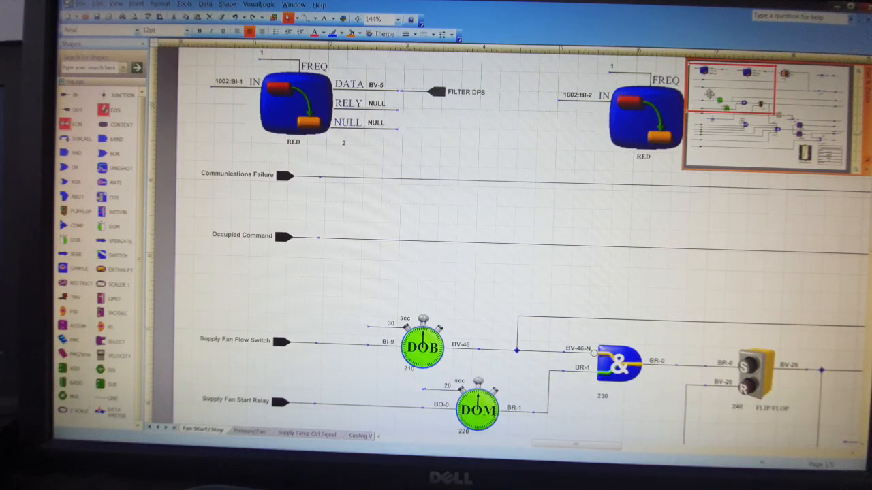
{"action": "scroll", "scroll_direction": "down", "scroll_amount": 3}
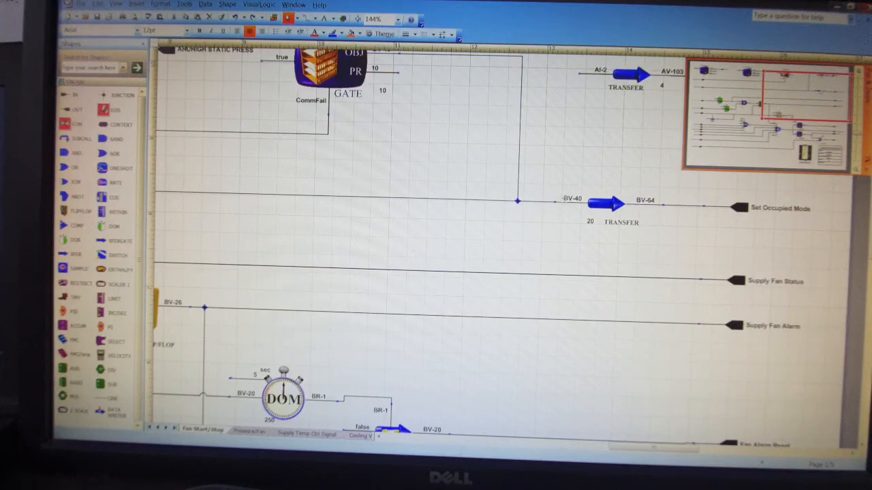
{"action": "mouse_move", "coordinate": [621, 148]}
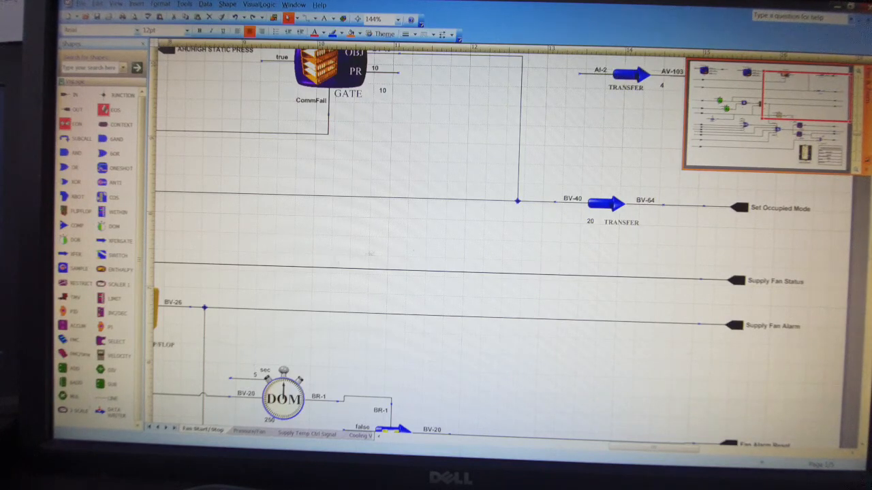
{"action": "mouse_move", "coordinate": [576, 245]}
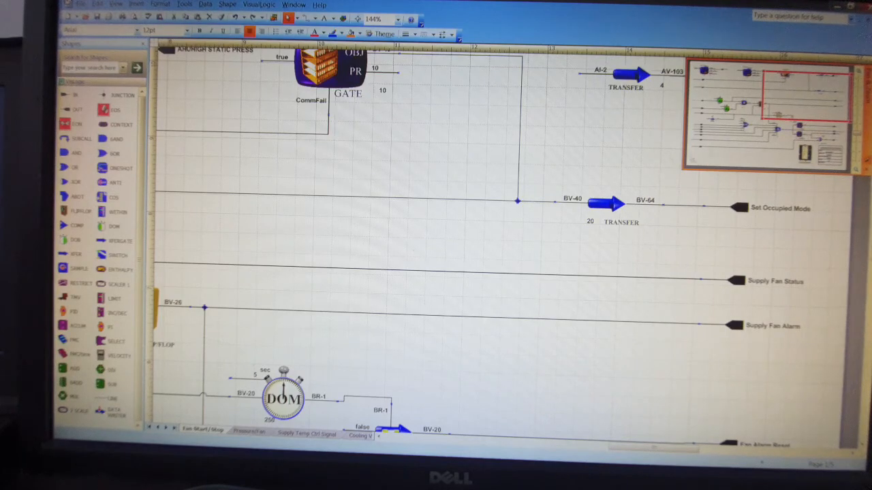
{"action": "mouse_move", "coordinate": [553, 226]}
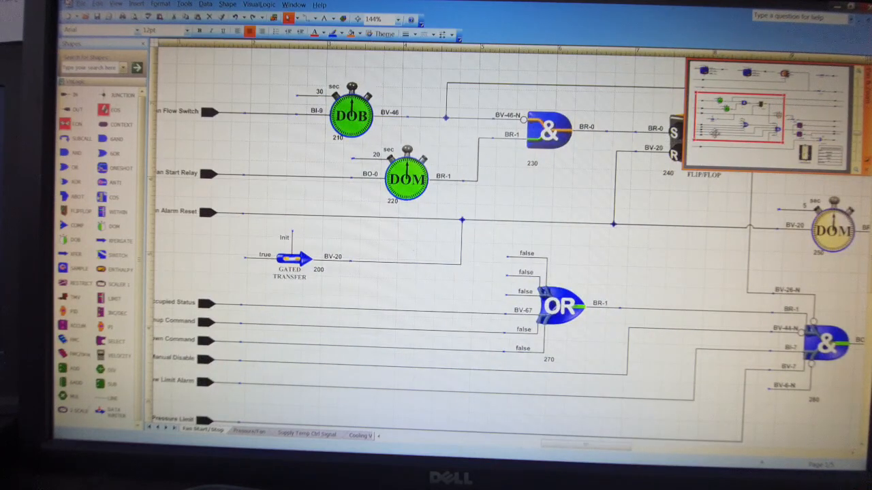
{"action": "scroll", "scroll_direction": "down", "scroll_amount": 3}
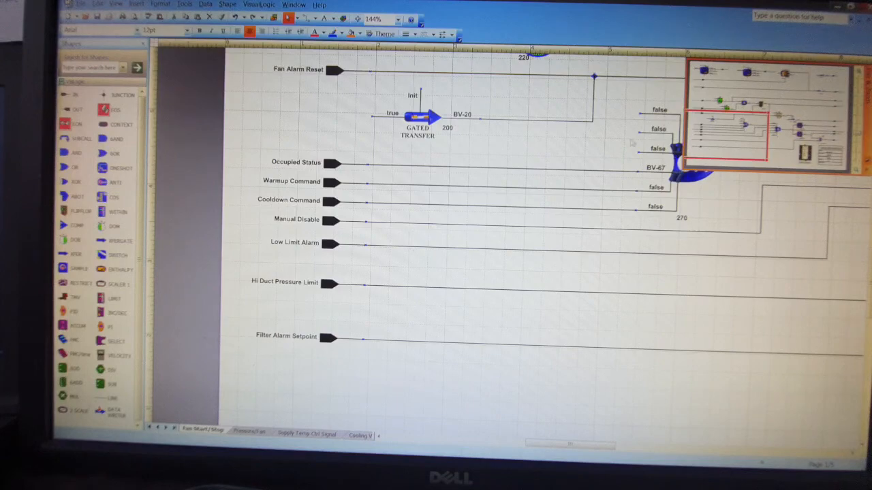
{"action": "scroll", "scroll_direction": "up", "scroll_amount": 3}
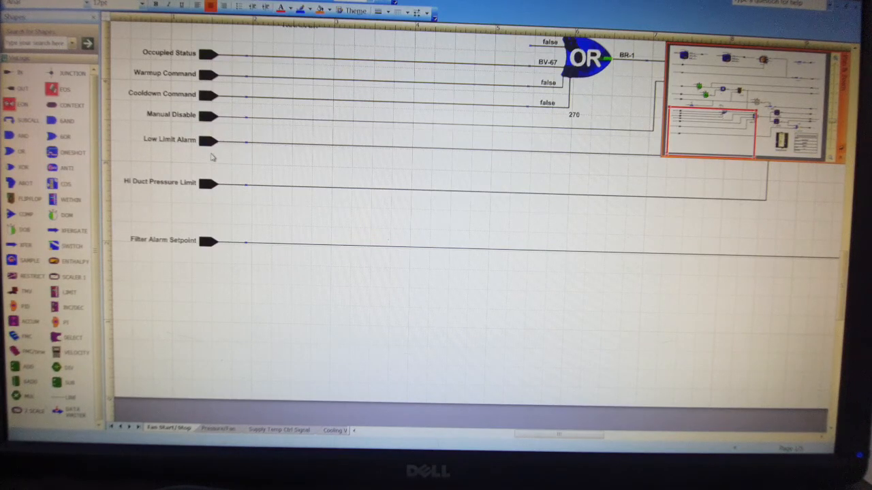
{"action": "mouse_move", "coordinate": [197, 199]}
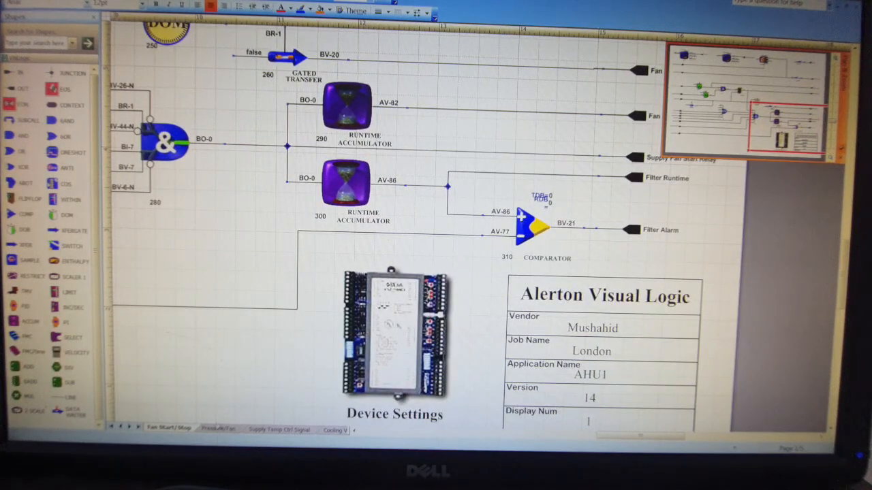
Step: Scroll down to the Pressure/Fan page with the PI loop and on/off switch blocks
{"action": "scroll", "scroll_direction": "down", "scroll_amount": 3}
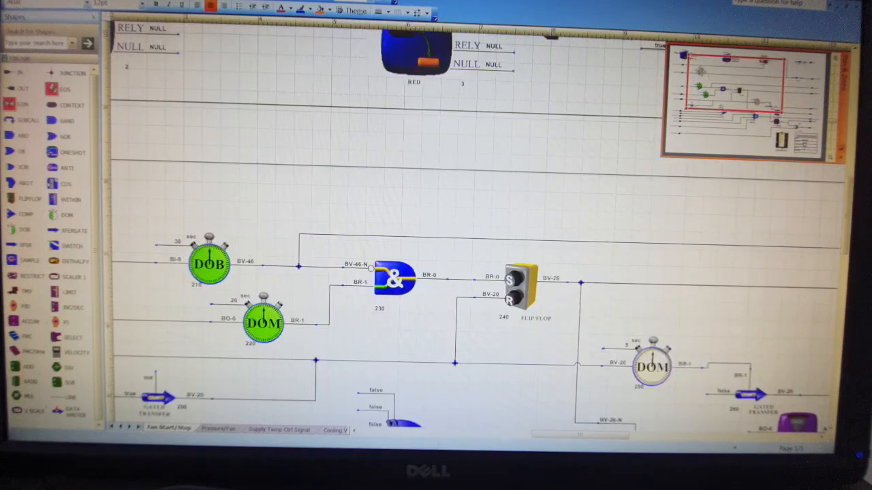
{"action": "scroll", "scroll_direction": "down", "scroll_amount": 3}
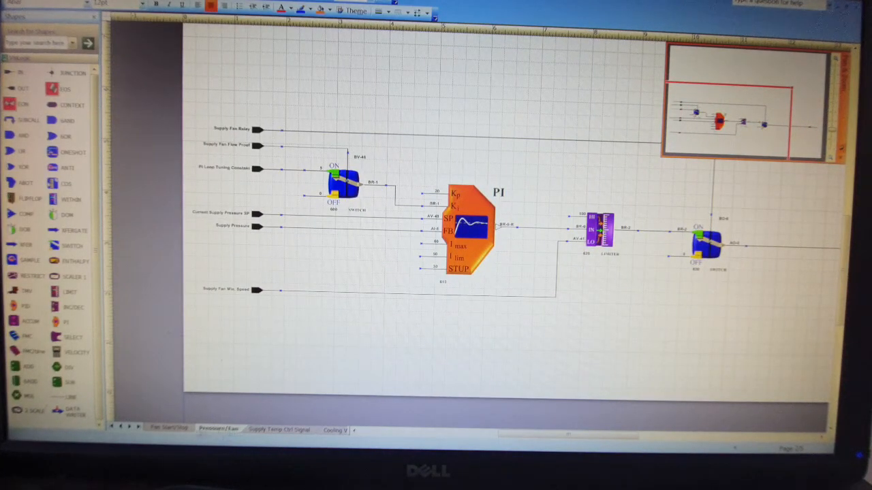
{"action": "scroll", "scroll_direction": "down", "scroll_amount": 3}
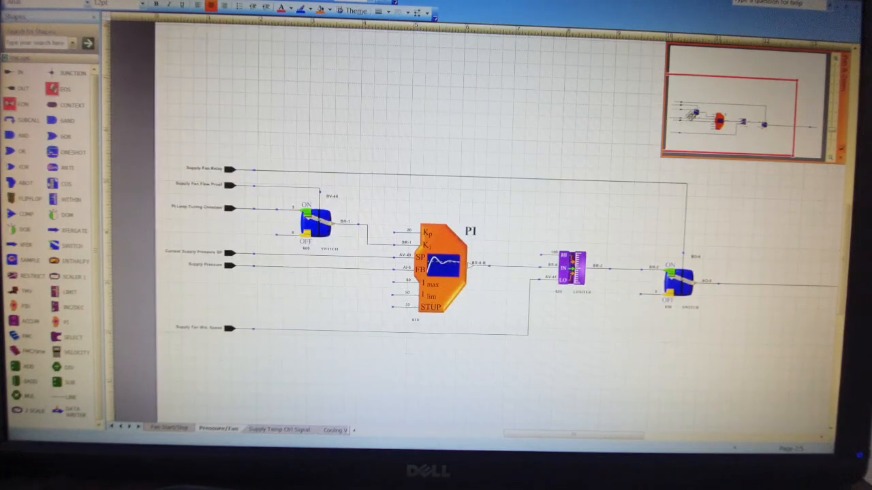